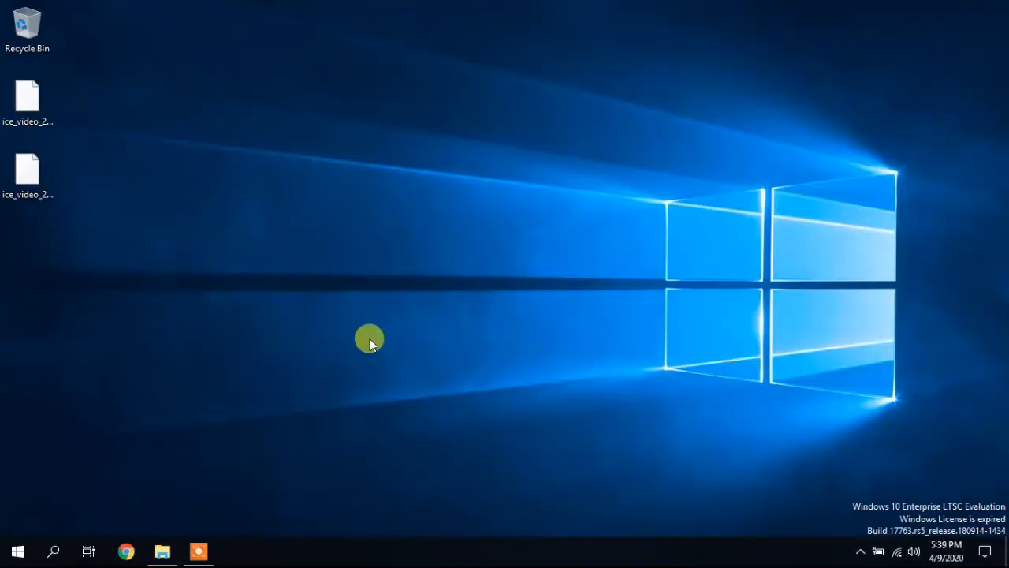
- Launch File Explorer from the taskbar and bring up the context menu for This PC
{"action": "left_click", "coordinate": [12, 550]}
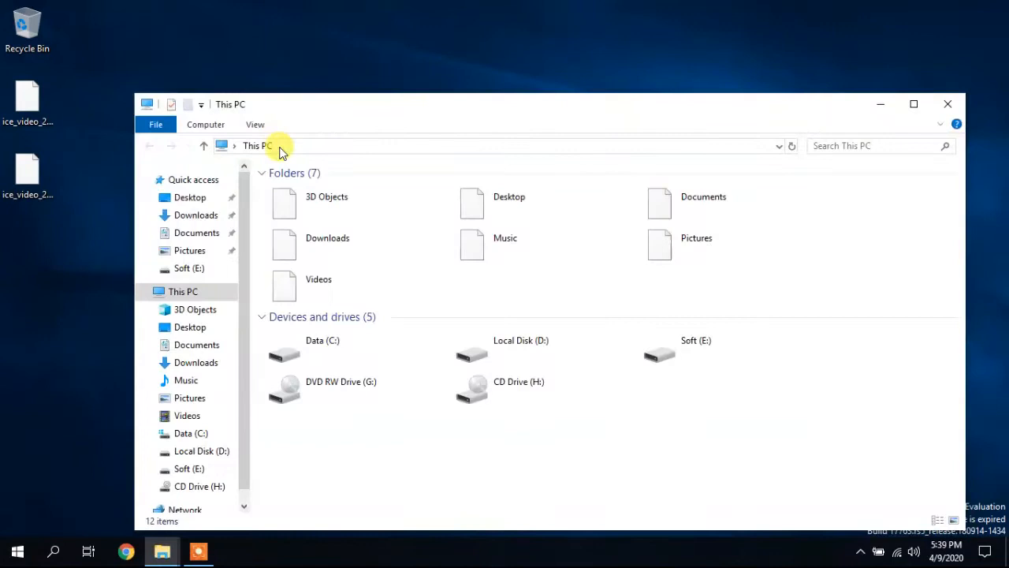
{"action": "right_click", "coordinate": [656, 423]}
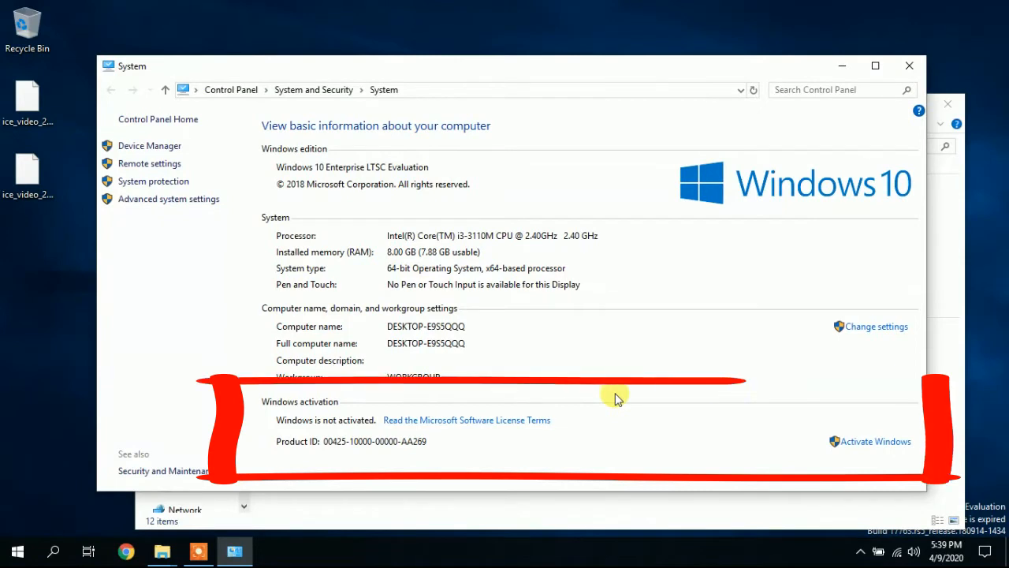
{"action": "mouse_move", "coordinate": [281, 426]}
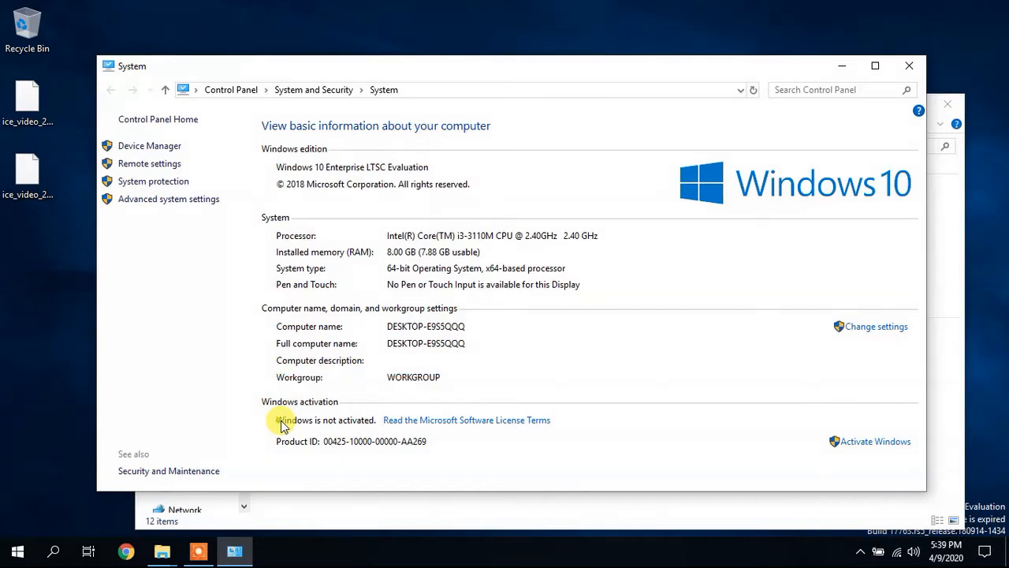
- Show the System properties page, where Windows 10 Enterprise LTSC Evaluation reports not activated
{"action": "left_click", "coordinate": [908, 66]}
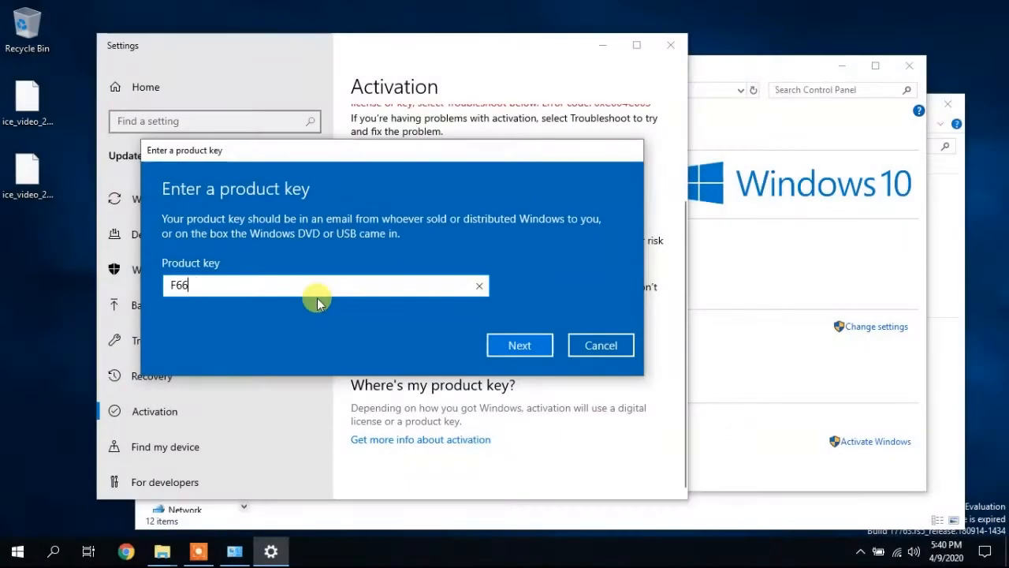
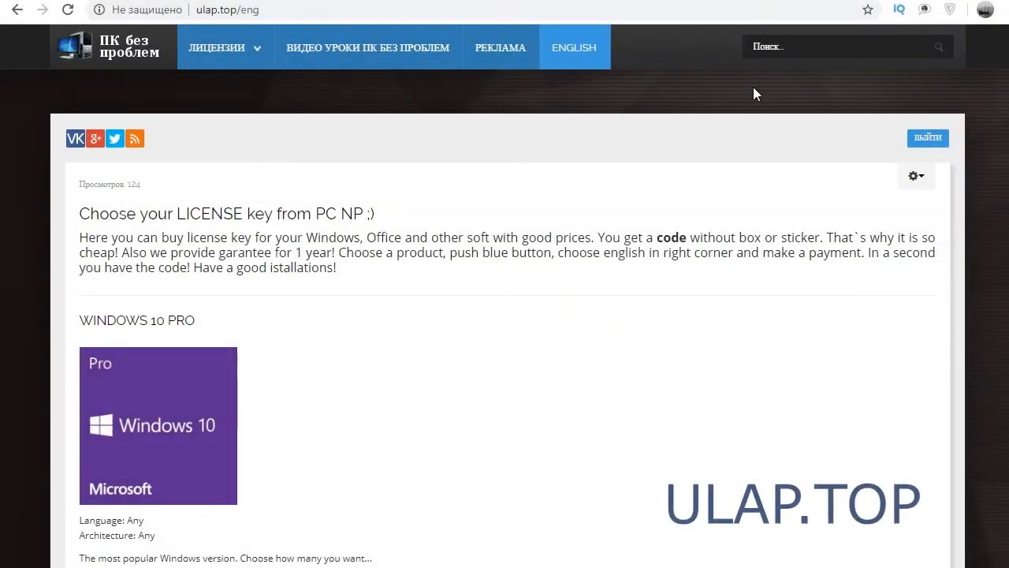
- Scroll through the ulap.top Windows 10 Pro and Enterprise 2019 LTSC key listings and prices
{"action": "scroll", "scroll_direction": "down", "scroll_amount": 3}
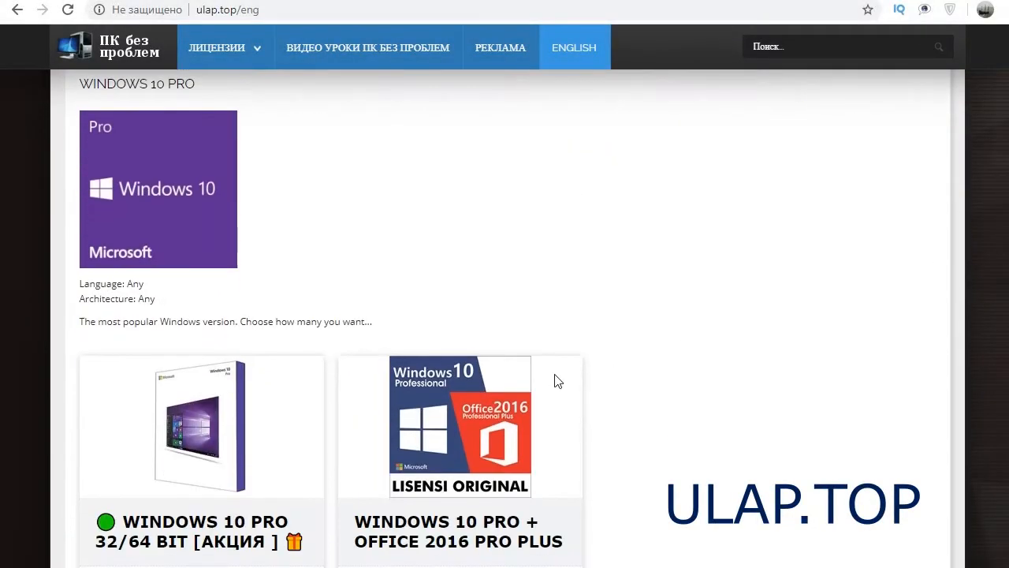
{"action": "scroll", "scroll_direction": "down", "scroll_amount": 3}
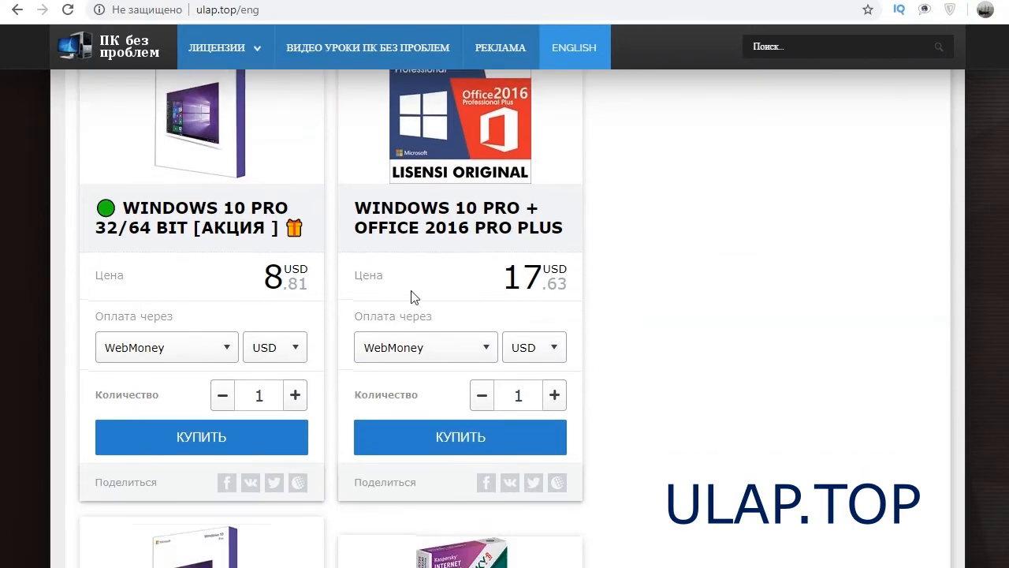
{"action": "scroll", "scroll_direction": "up", "scroll_amount": 3}
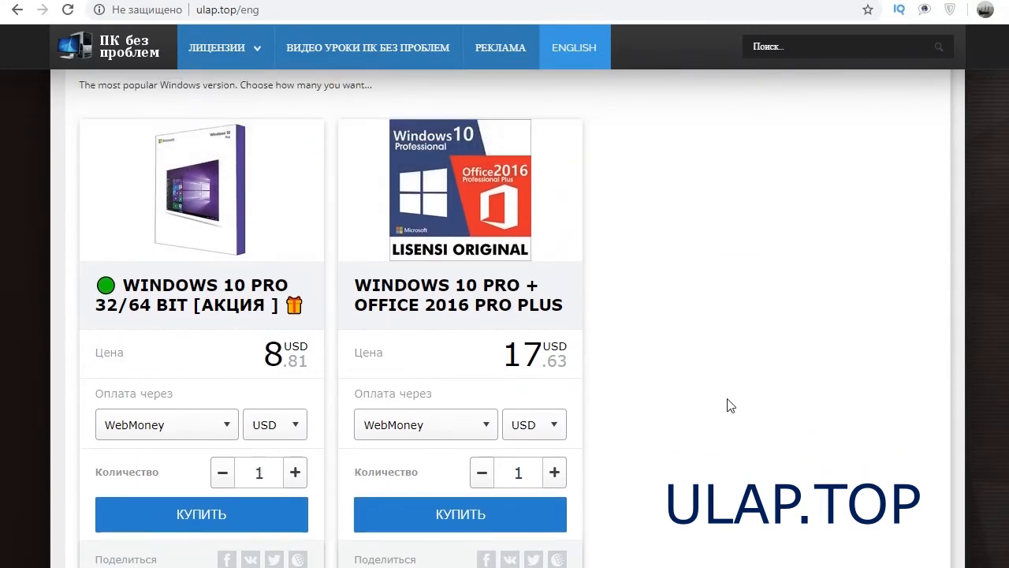
{"action": "scroll", "scroll_direction": "down", "scroll_amount": 3}
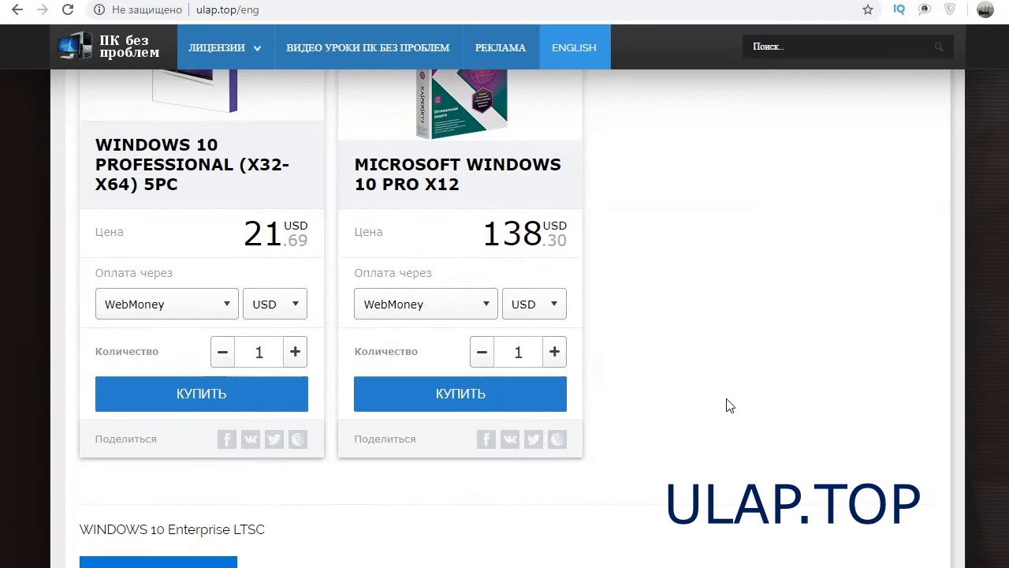
{"action": "scroll", "scroll_direction": "down", "scroll_amount": 3}
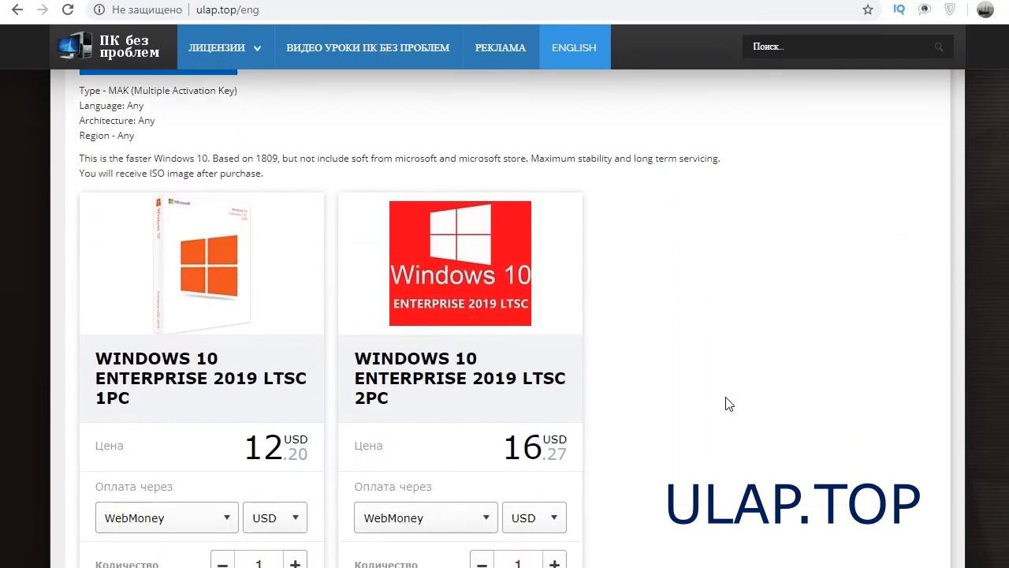
{"action": "scroll", "scroll_direction": "down", "scroll_amount": 3}
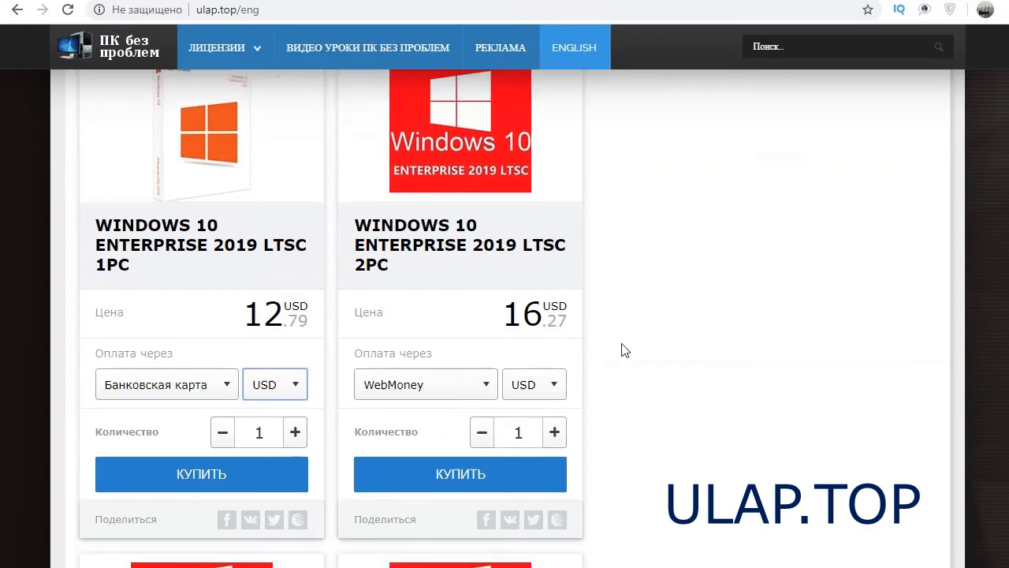
{"action": "scroll", "scroll_direction": "down", "scroll_amount": 3}
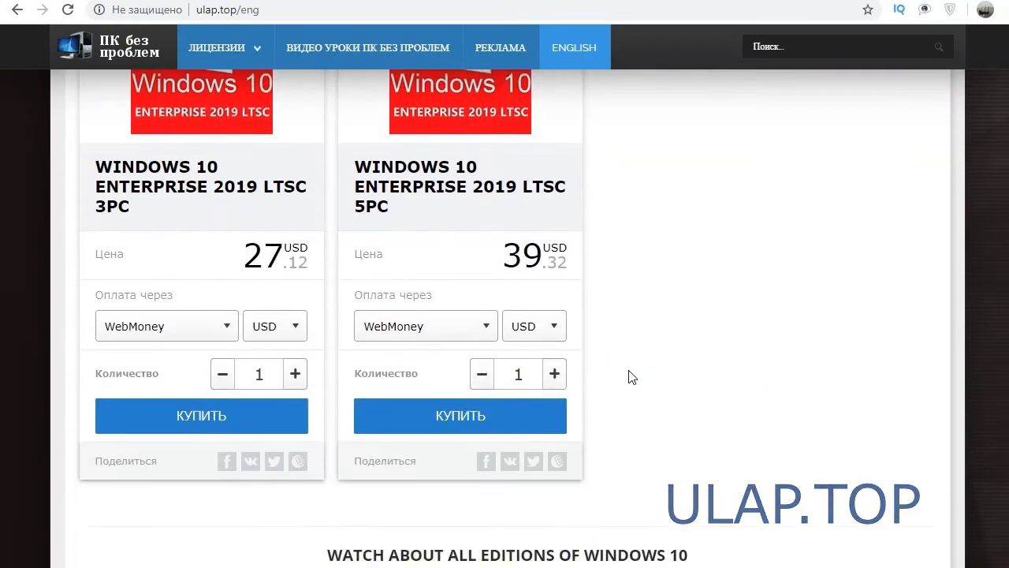
{"action": "scroll", "scroll_direction": "down", "scroll_amount": 3}
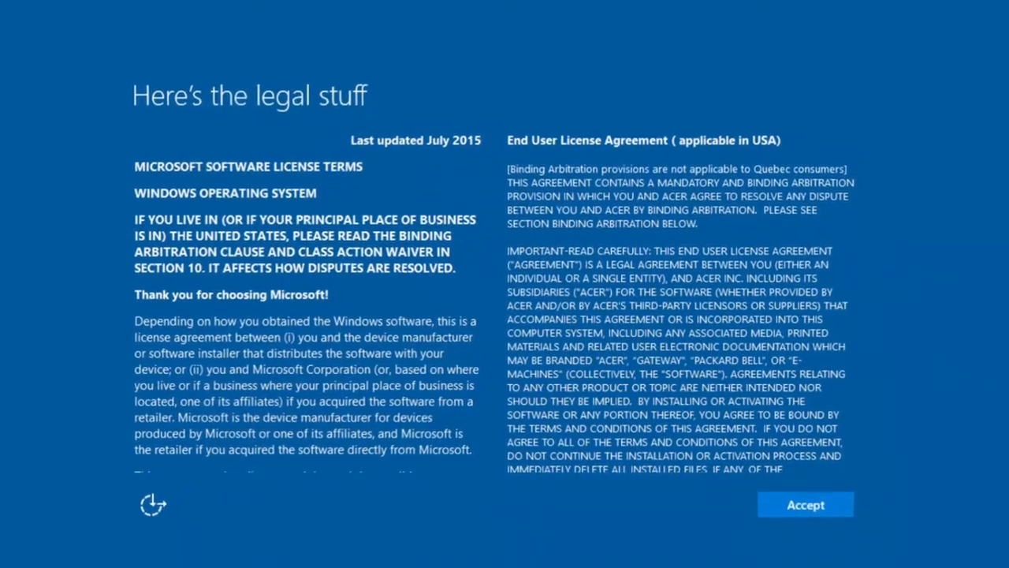
- Accept the Microsoft software licence terms on the 'Here's the legal stuff' screen
{"action": "left_click", "coordinate": [804, 504]}
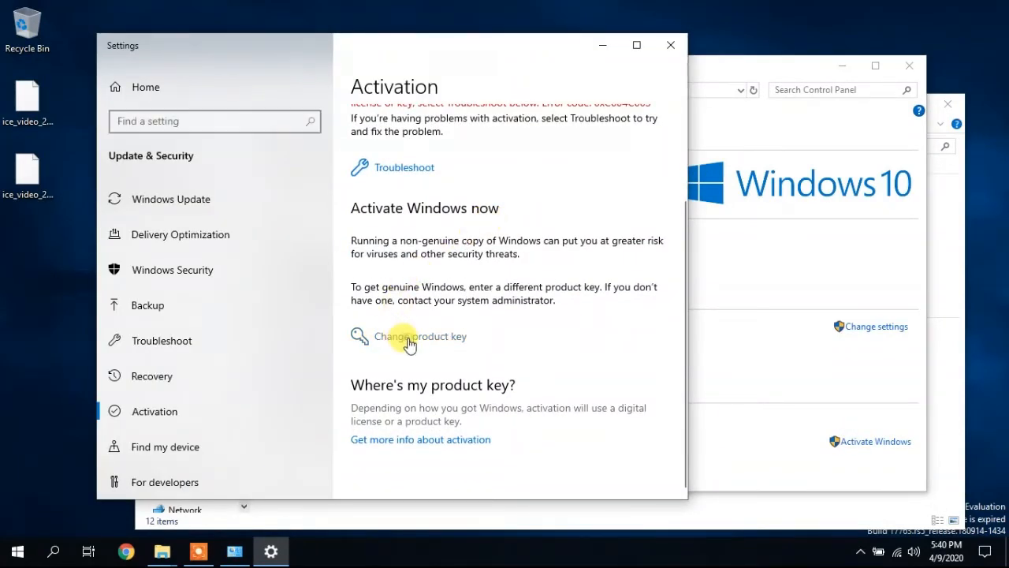
{"action": "left_click", "coordinate": [422, 336]}
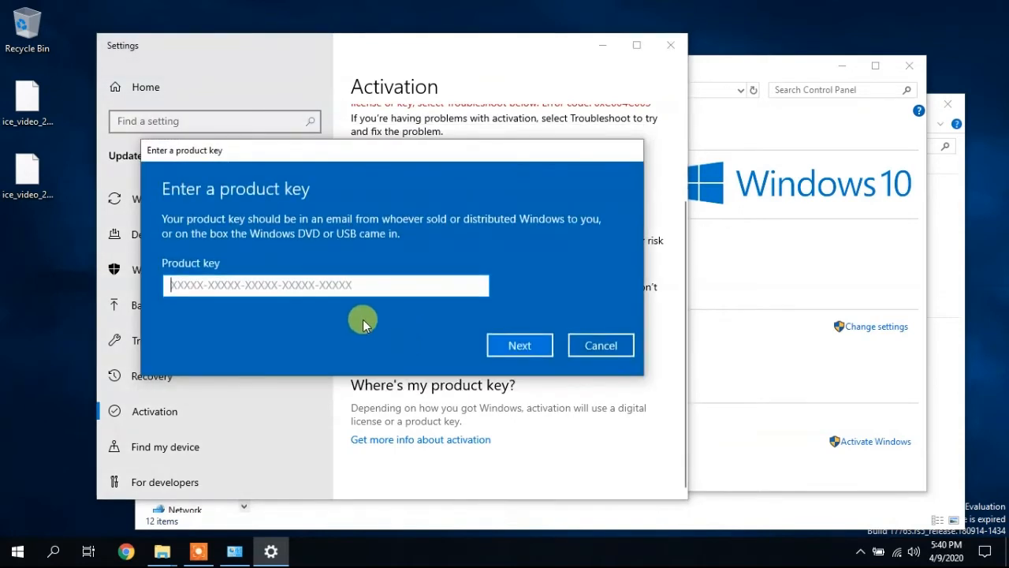
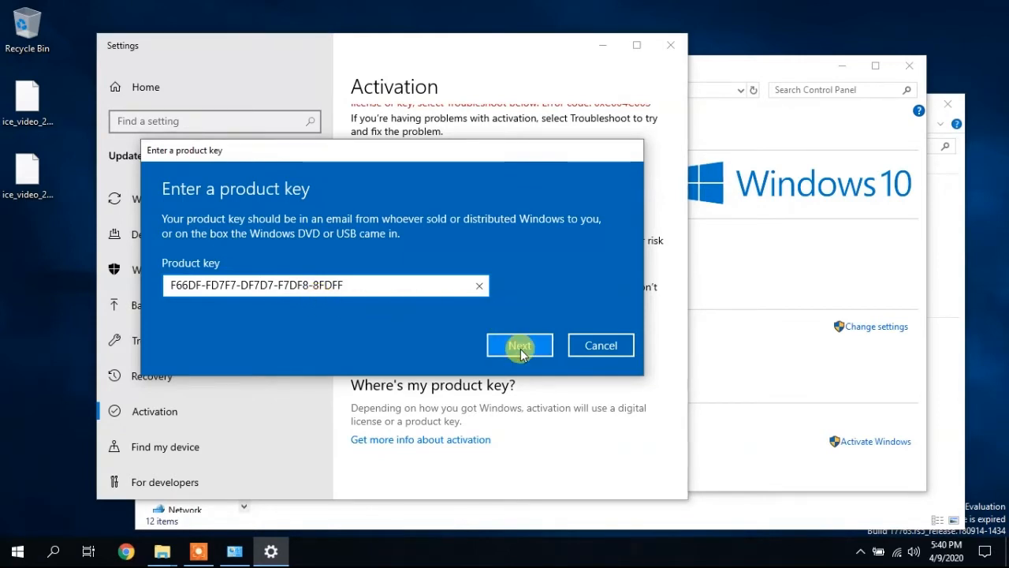
{"action": "left_click", "coordinate": [520, 345]}
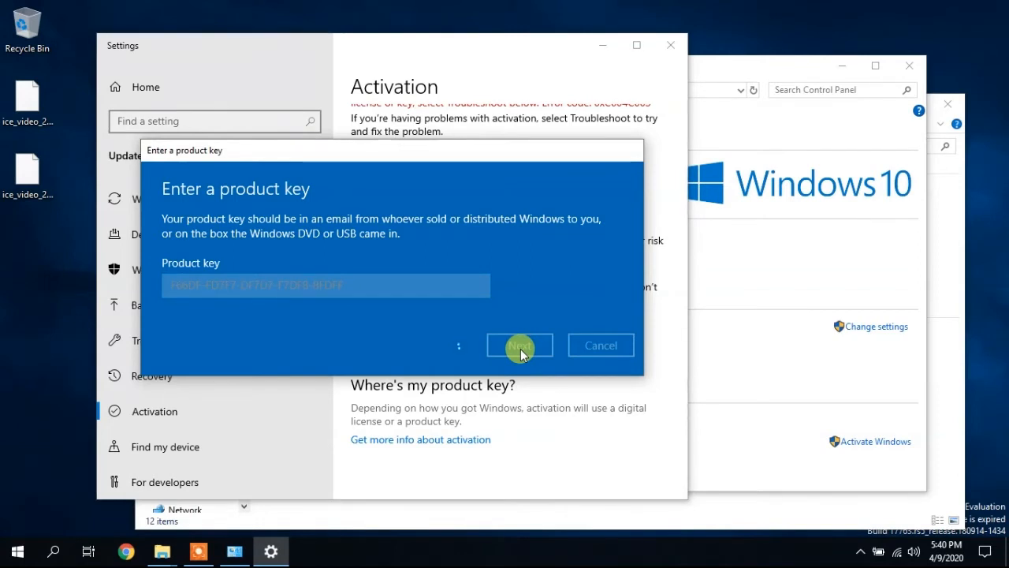
{"action": "left_click", "coordinate": [521, 346]}
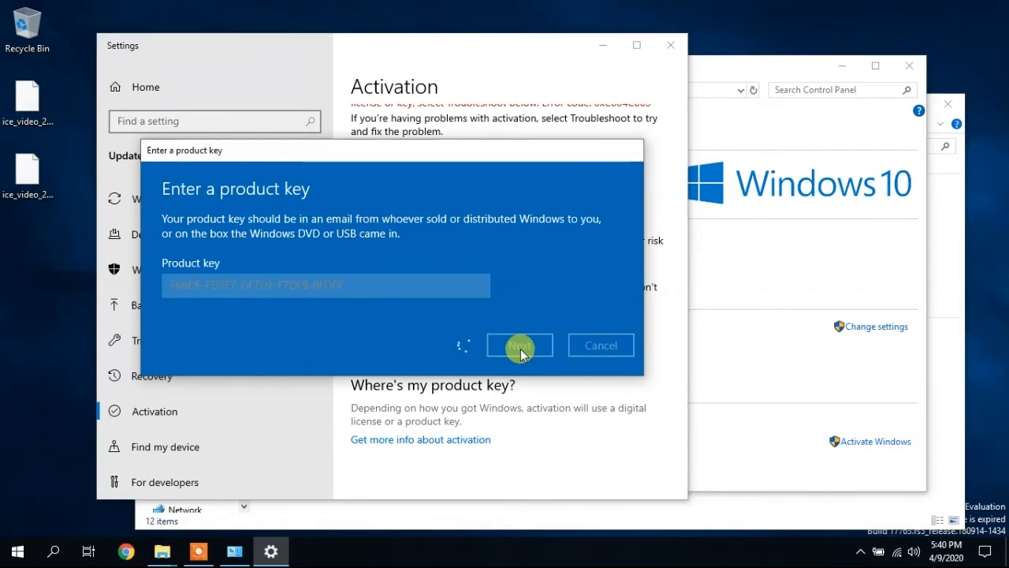
{"action": "left_click", "coordinate": [520, 345]}
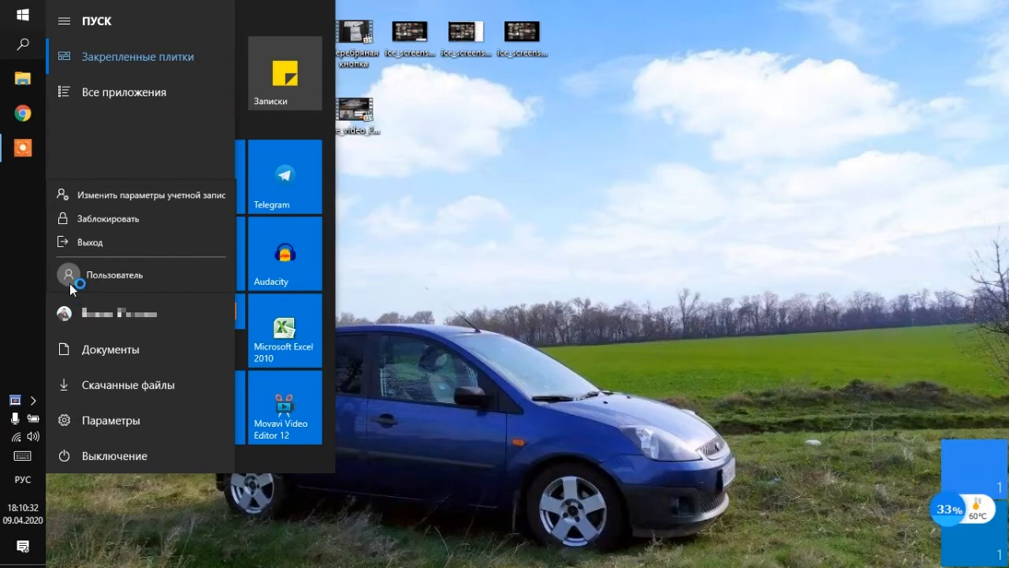
{"action": "mouse_move", "coordinate": [98, 218]}
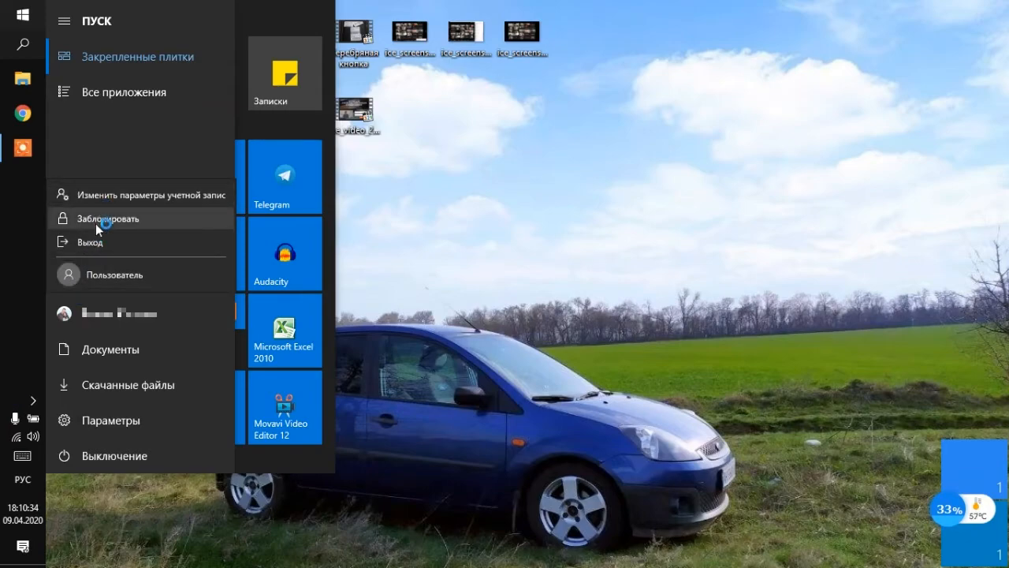